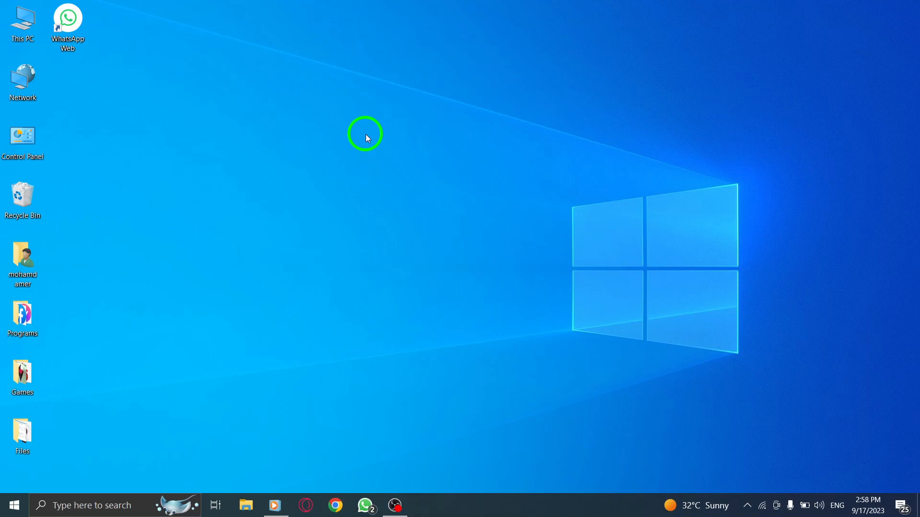
mouse_move(270, 133)
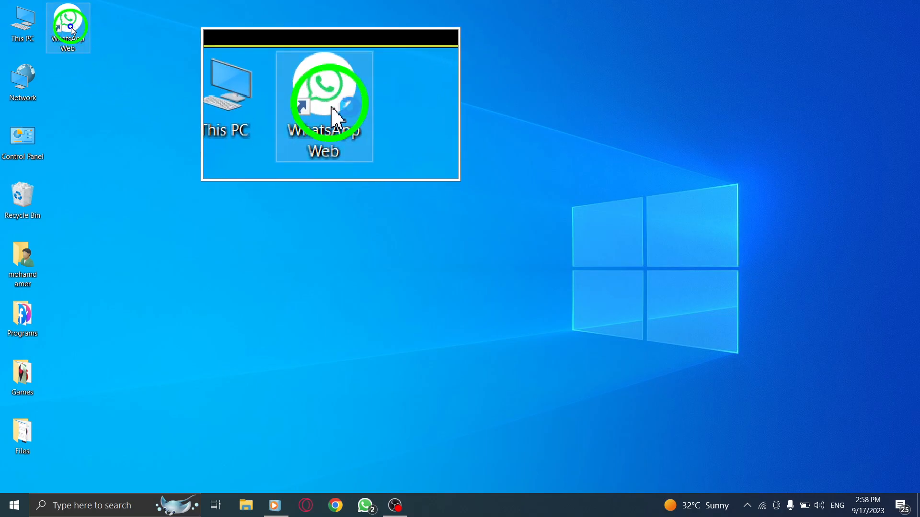
Step: Launch WhatsApp Web in Chrome from its Windows desktop shortcut
double_click(324, 105)
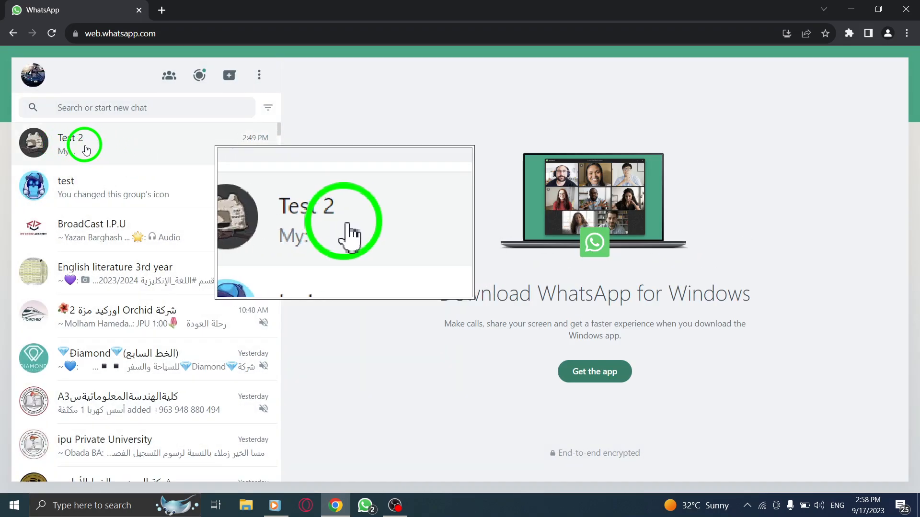
Step: Bring up the options menu for the Test 2 chat in the chat list
click(199, 149)
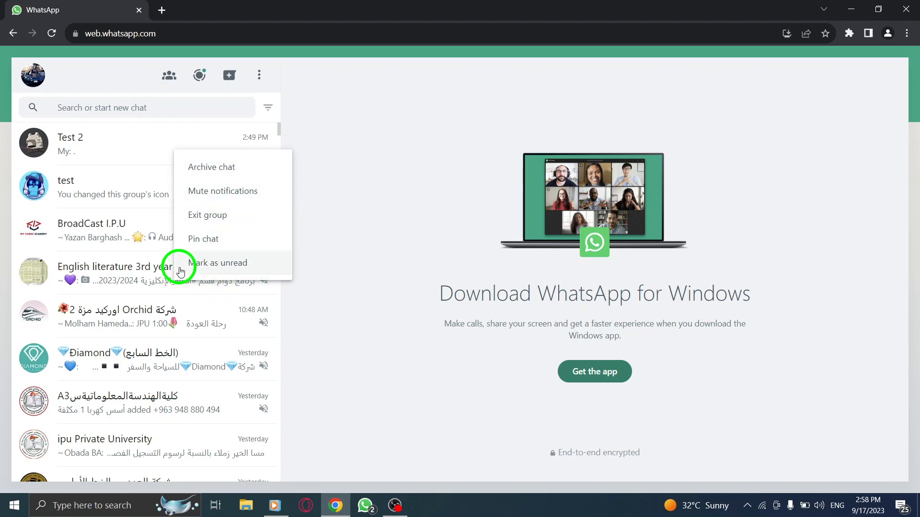
mouse_move(206, 243)
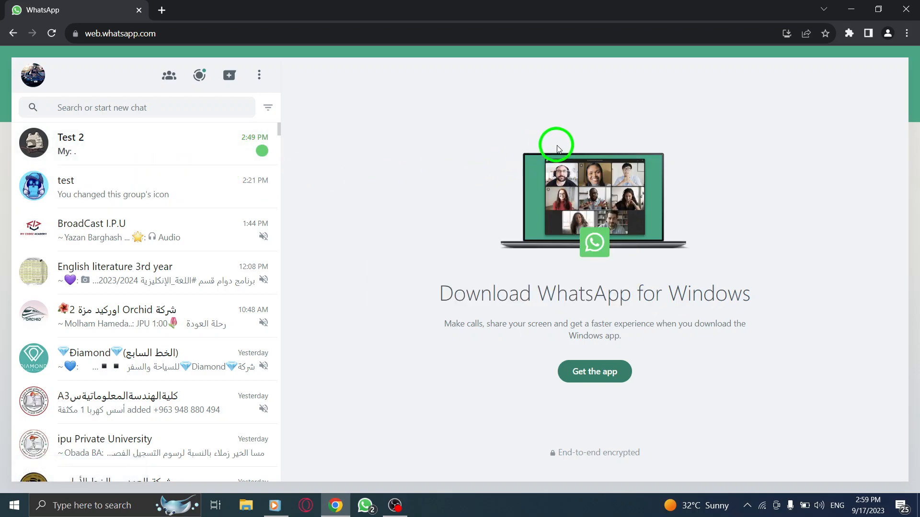
mouse_move(568, 136)
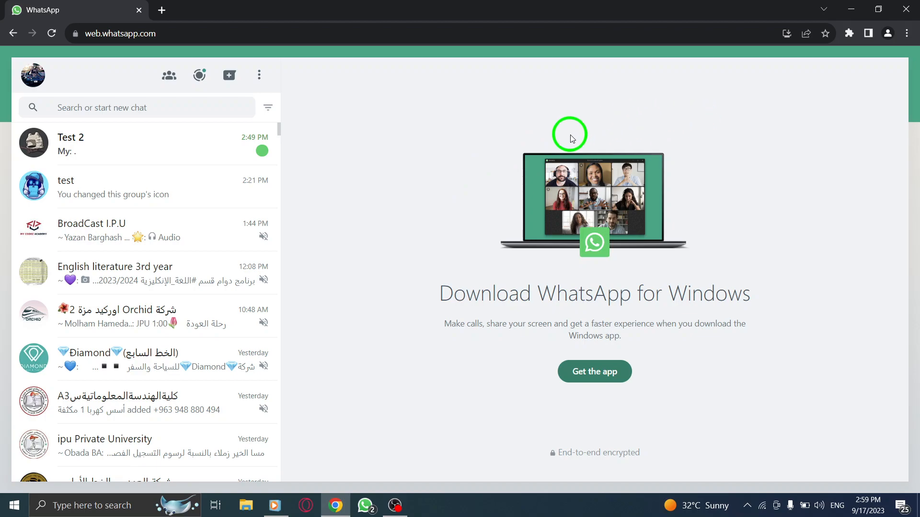
Step: Open the Test 2 chat, mark it as unread, then close the browser window
click(71, 143)
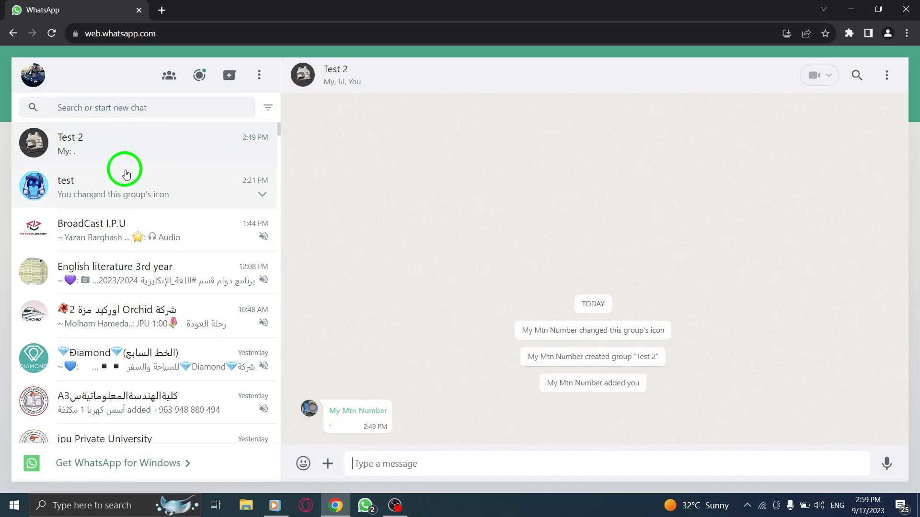
right_click(123, 144)
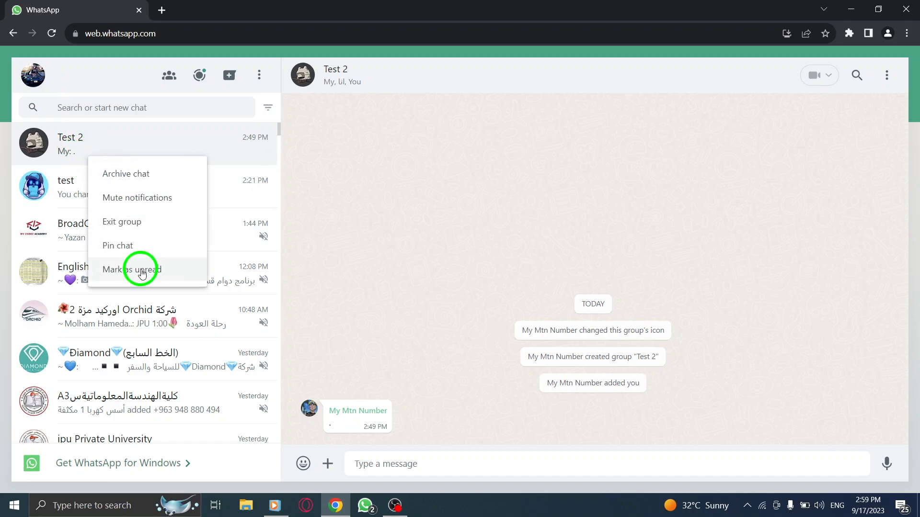
click(132, 269)
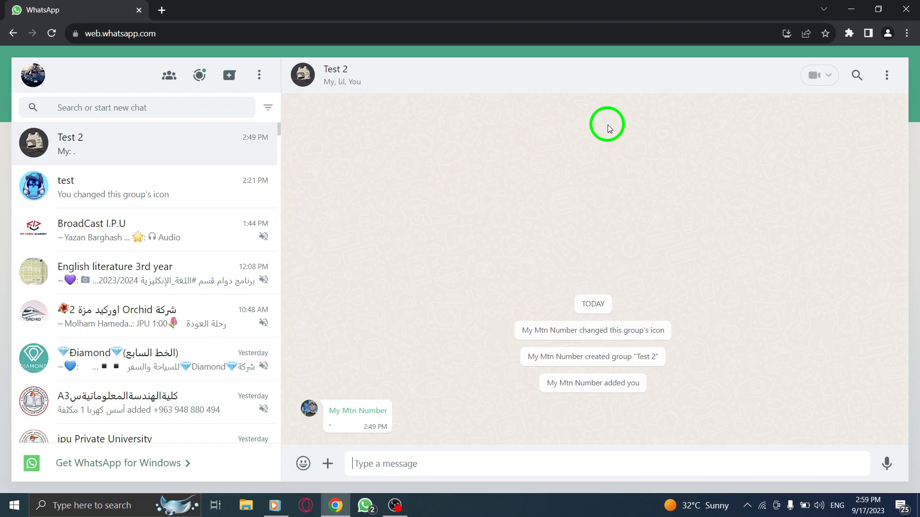
mouse_move(891, 17)
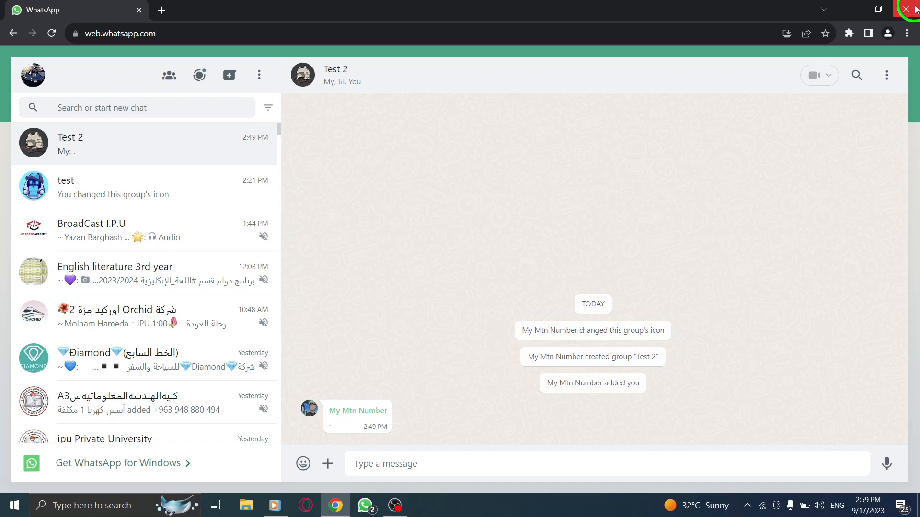
click(911, 8)
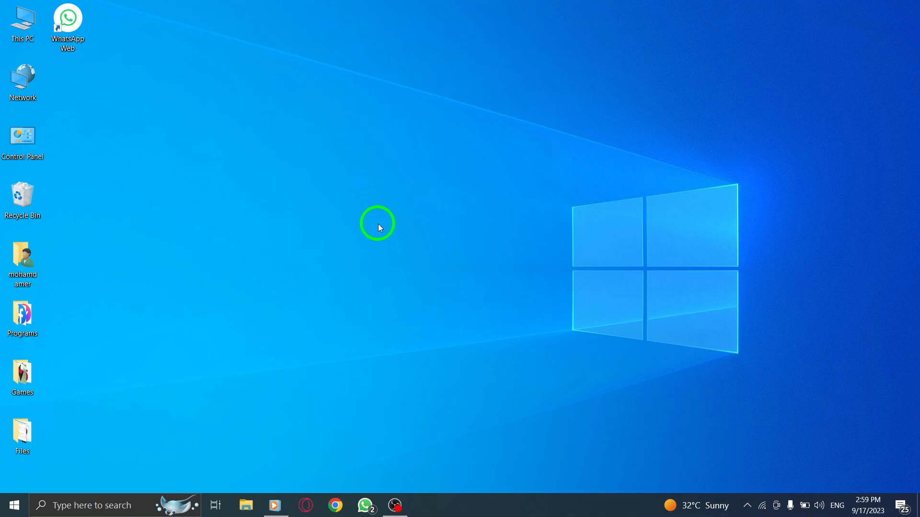